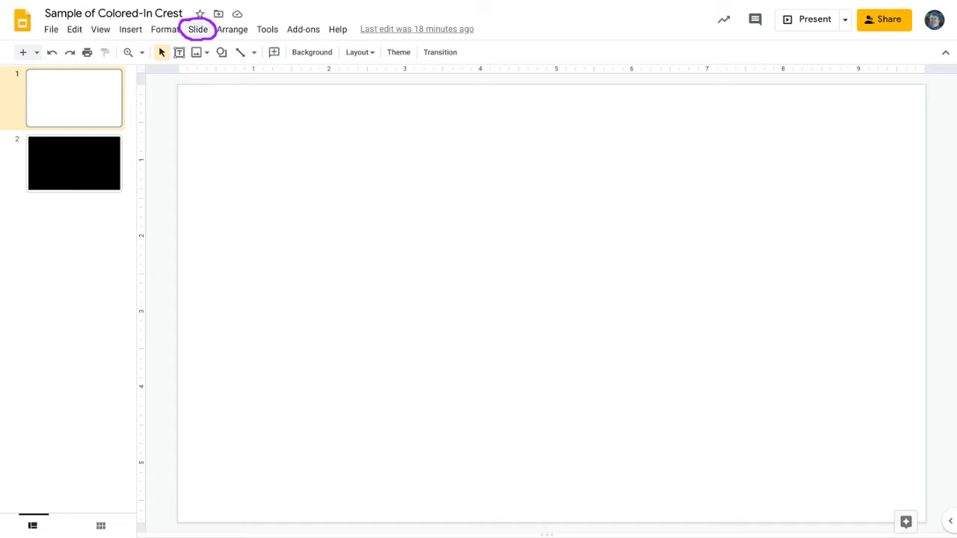
- Open the Change background settings from the Slide menu for the first slide
click(198, 29)
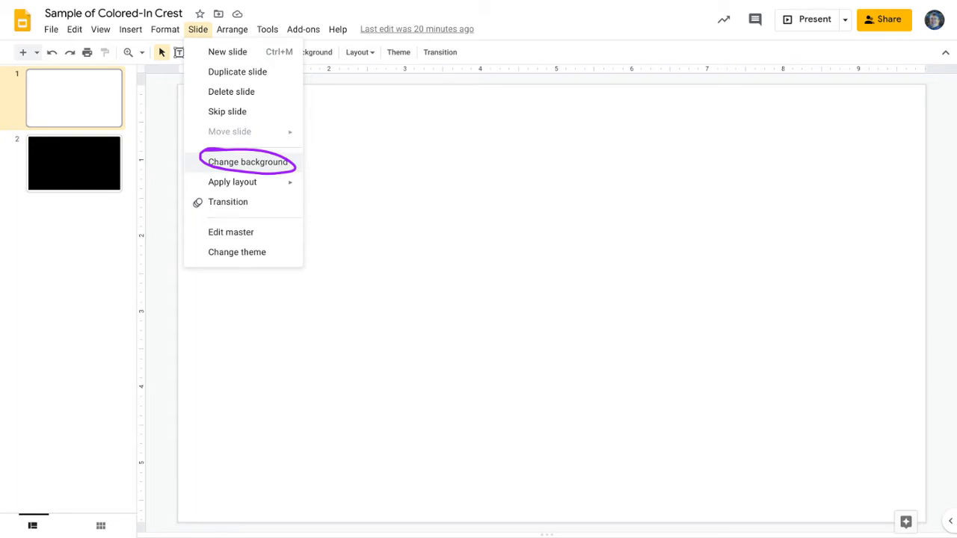
click(249, 162)
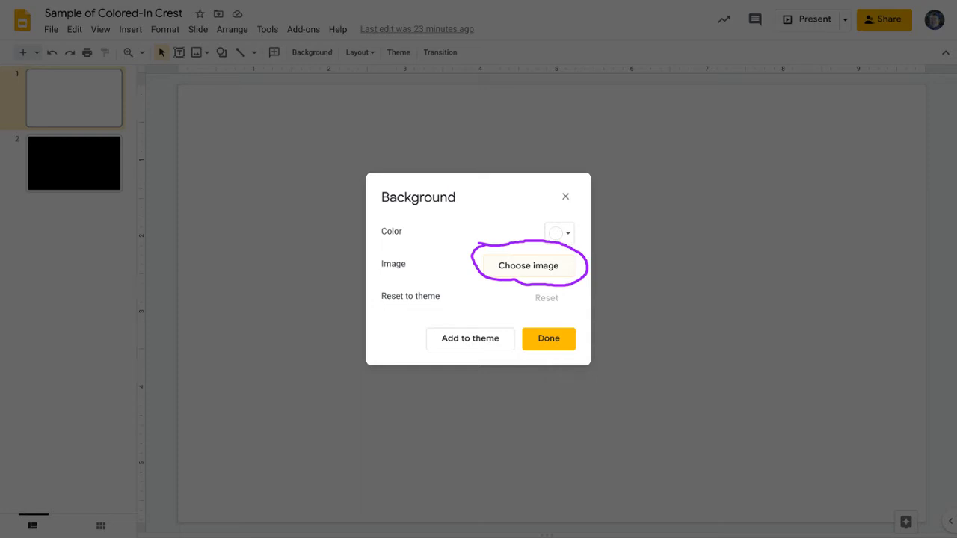
- Choose to insert an image for the slide background
click(527, 267)
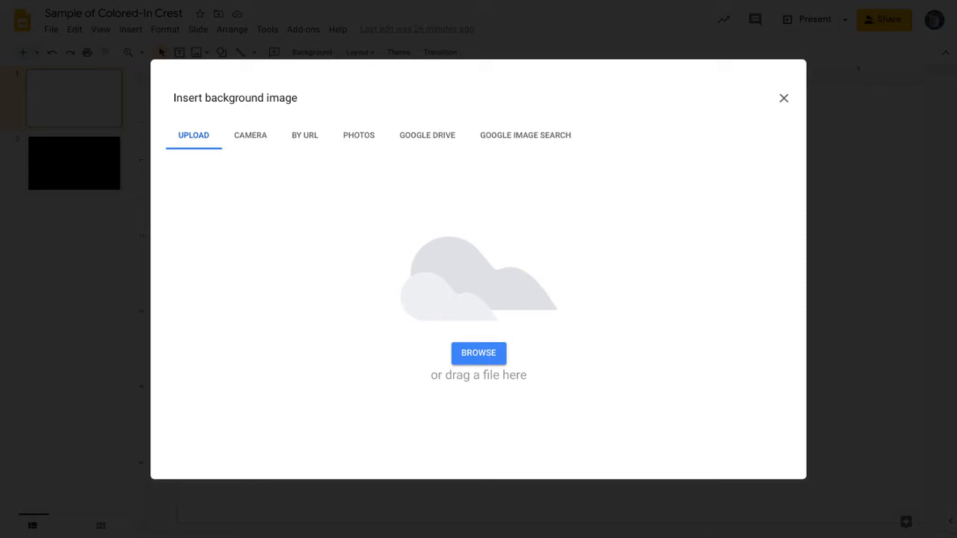
click(783, 99)
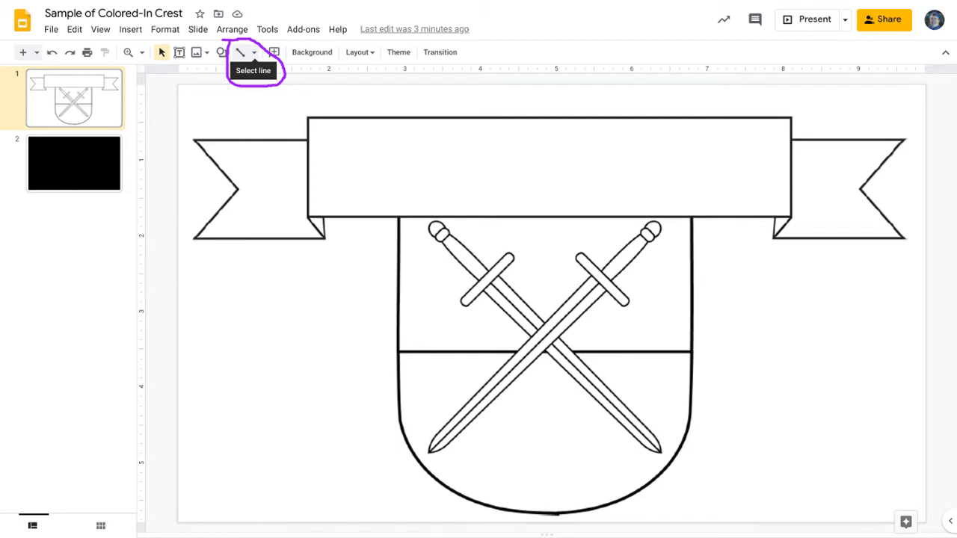
- Bring up the line drawing tool choices to pick Polyline
click(254, 53)
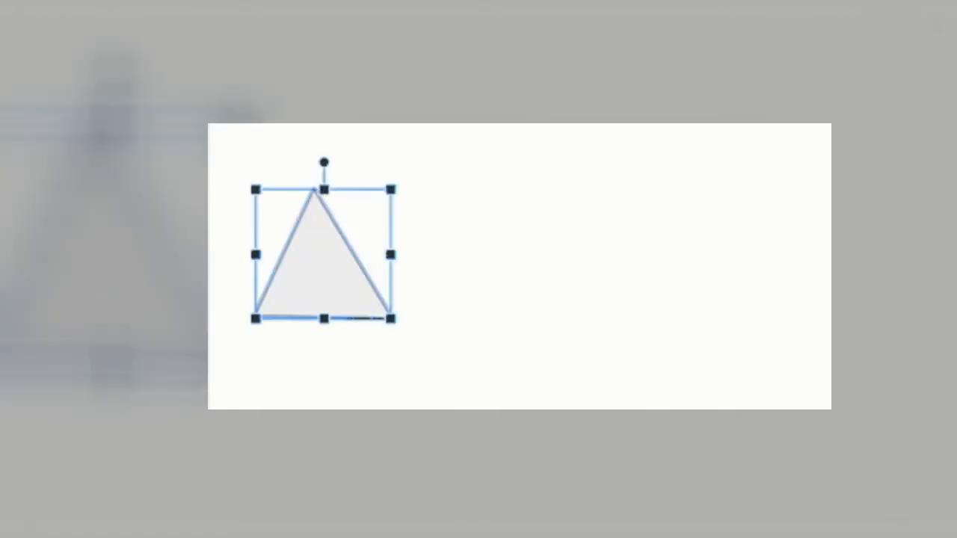
- Select the Polyline tool to trace the left banner tail
click(241, 50)
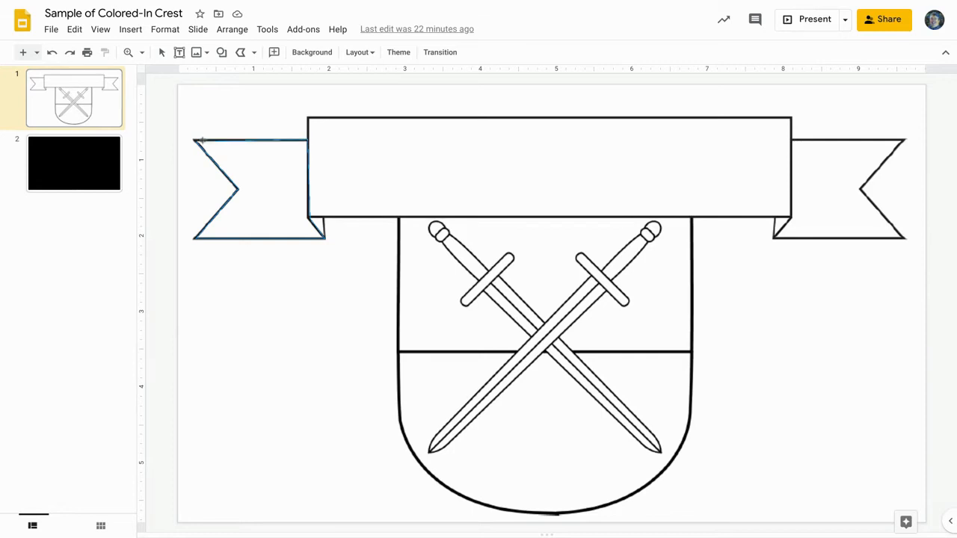
- Fill the traced left banner tail shape with blue
click(260, 187)
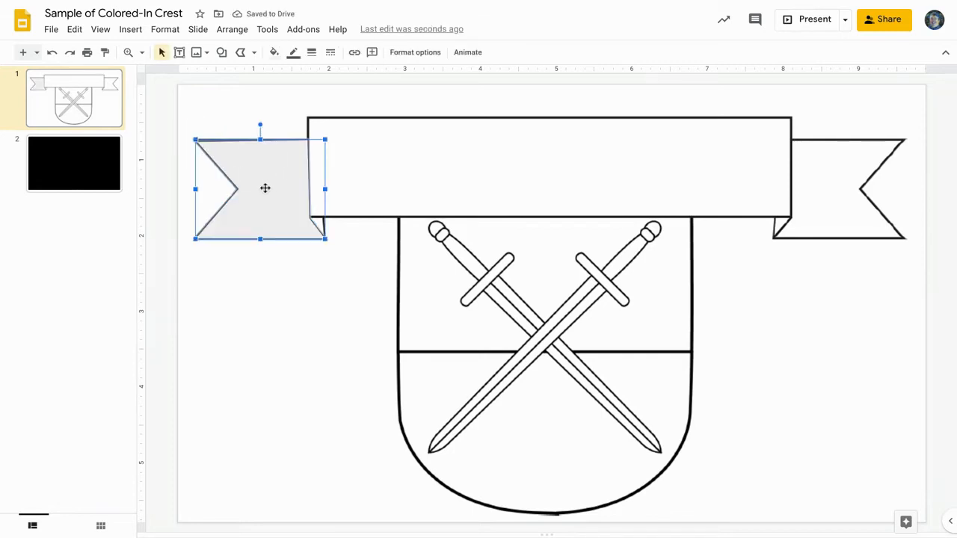
click(274, 52)
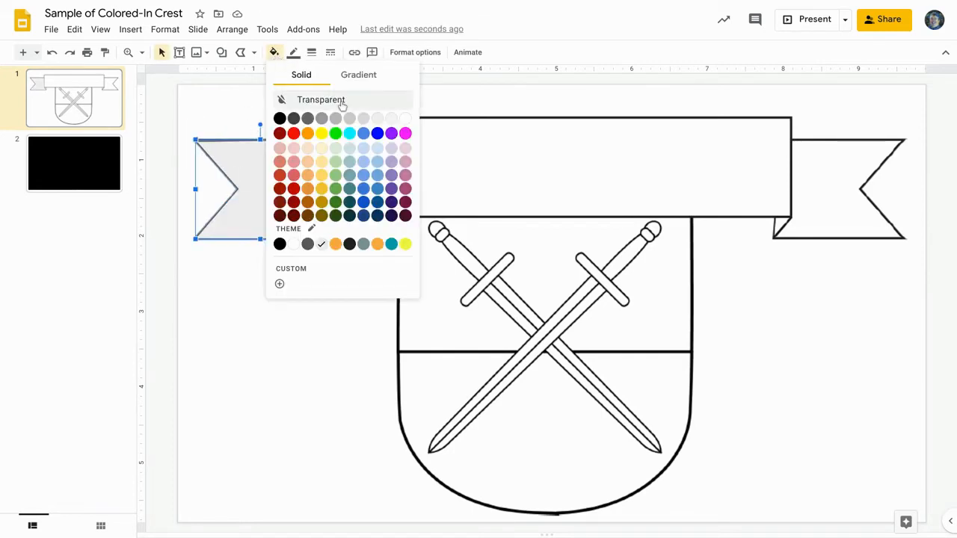
click(363, 133)
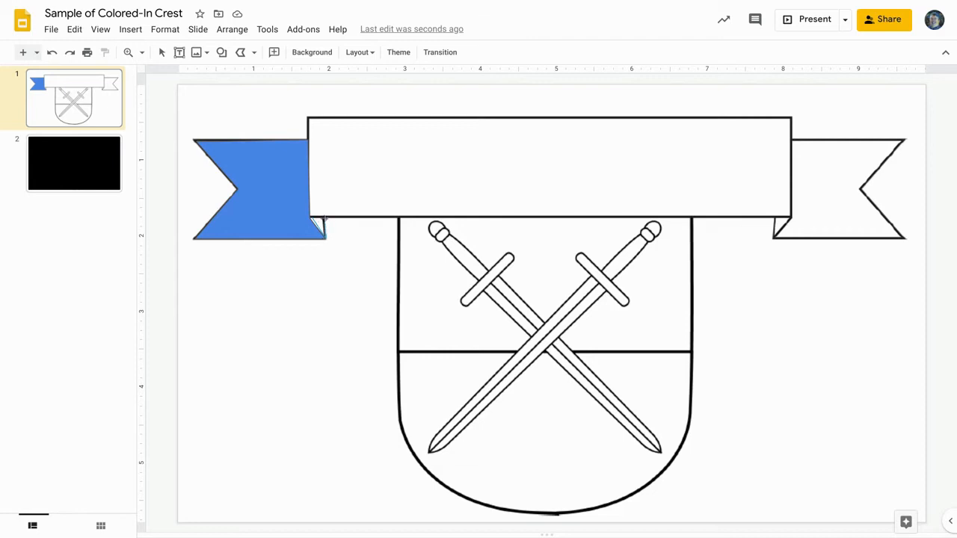
click(275, 52)
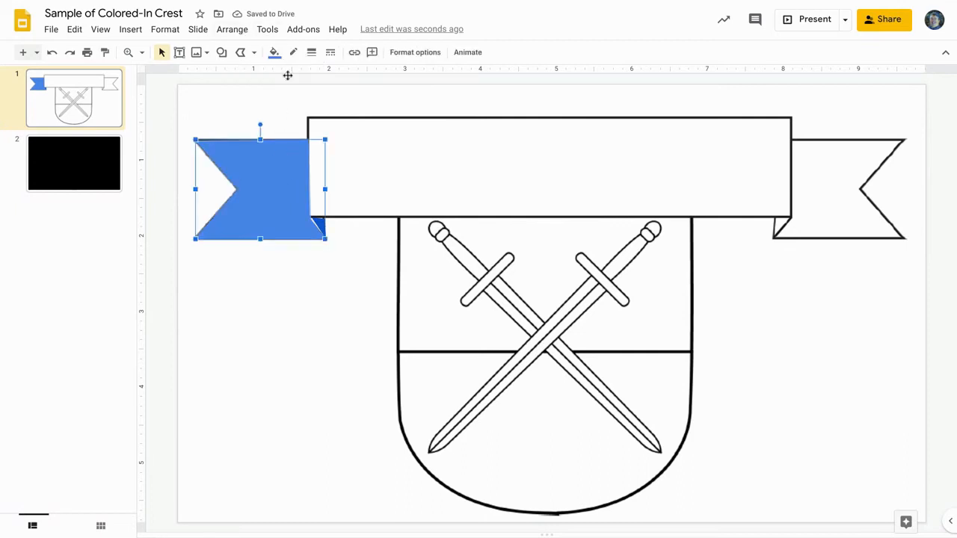
click(293, 305)
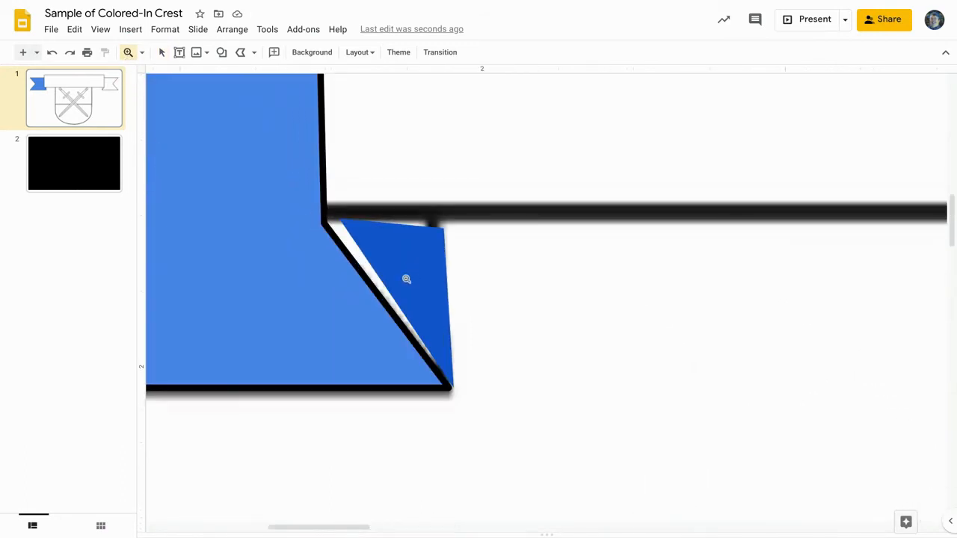
- Edit the dark blue fold's points and drag its corner onto the outline
right_click(407, 279)
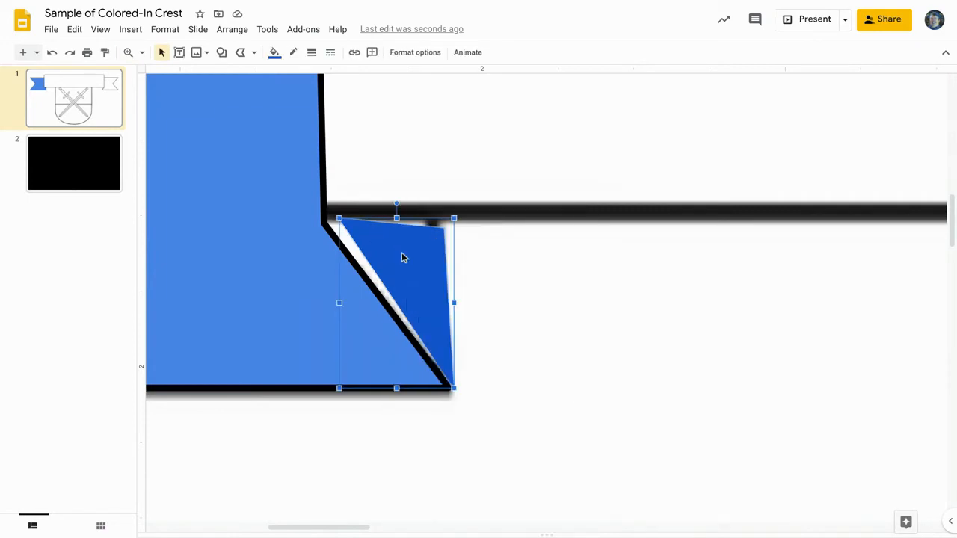
right_click(404, 257)
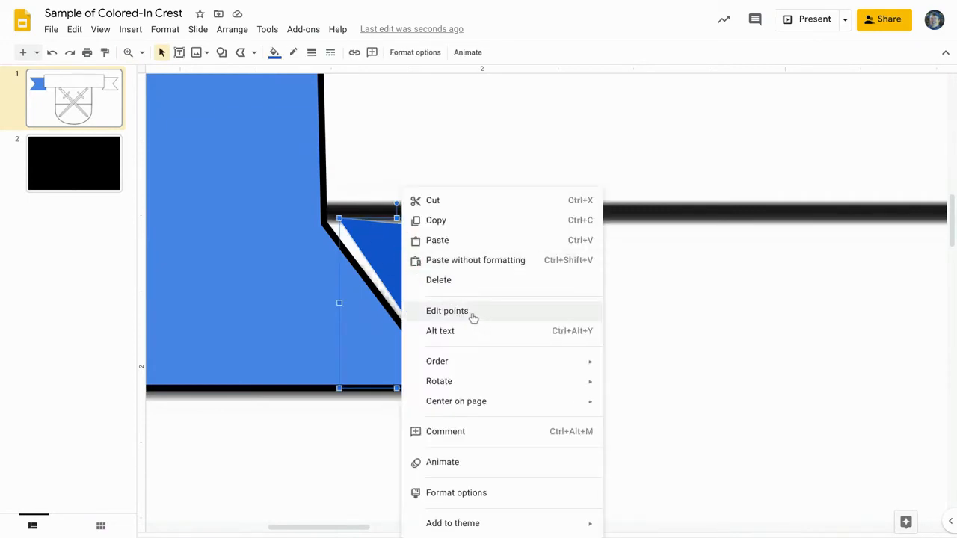
click(447, 309)
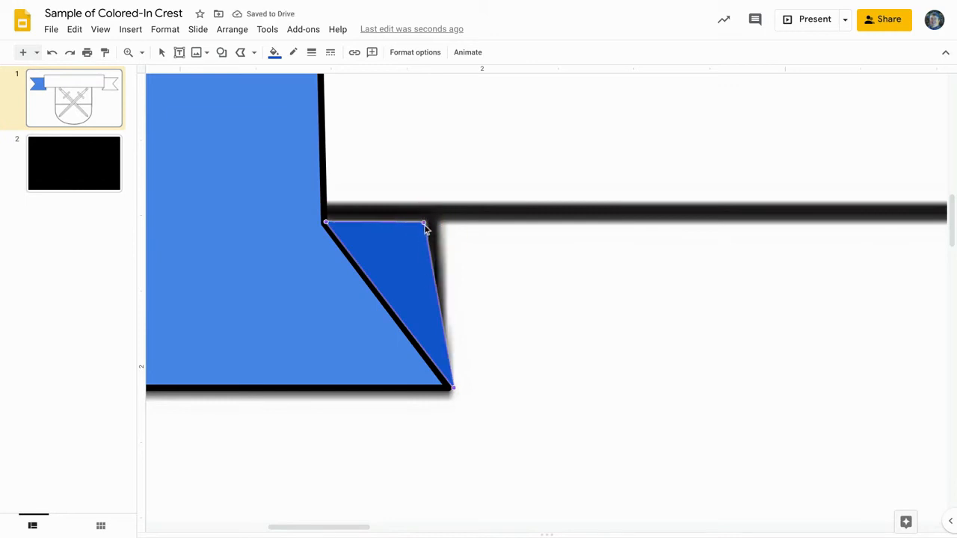
drag(452, 386, 445, 388)
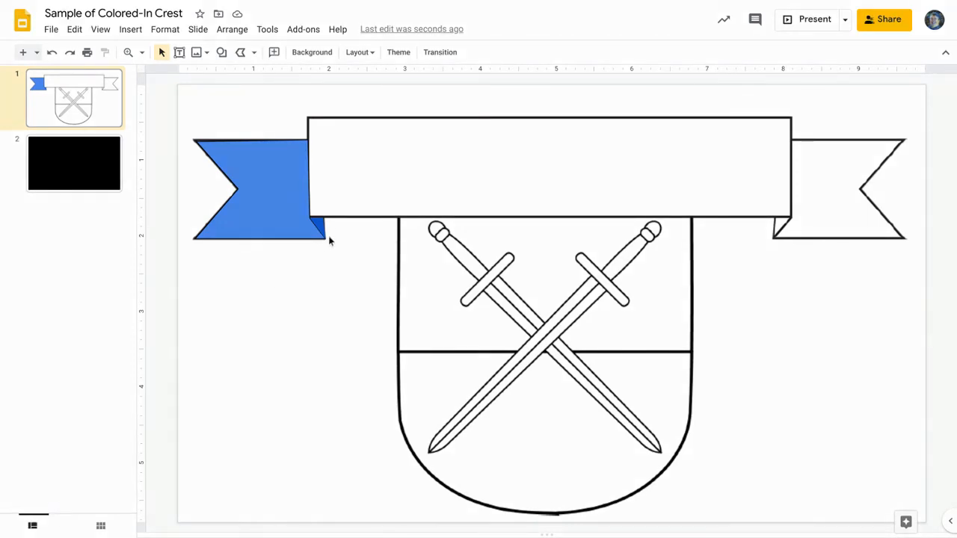
- Fill the main banner band with yellow and deselect it
click(241, 51)
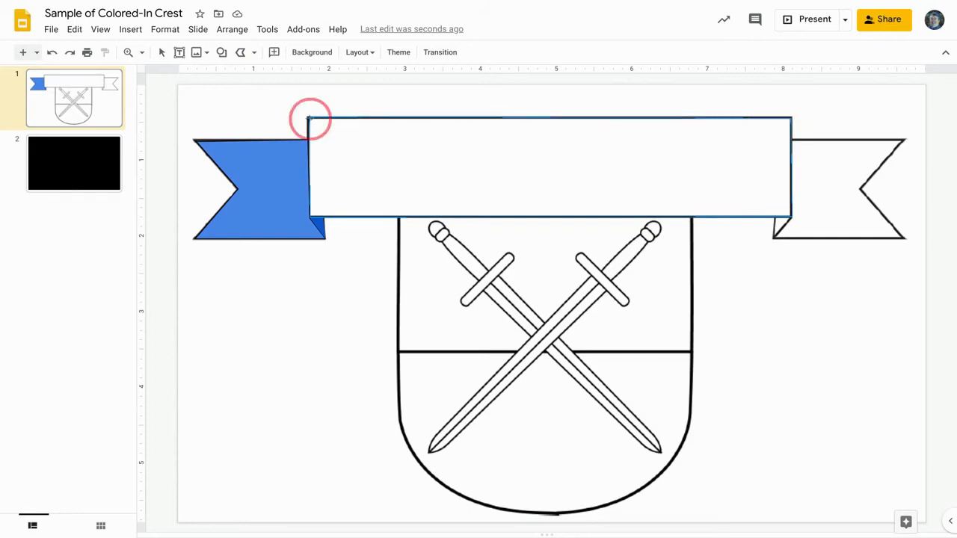
click(274, 52)
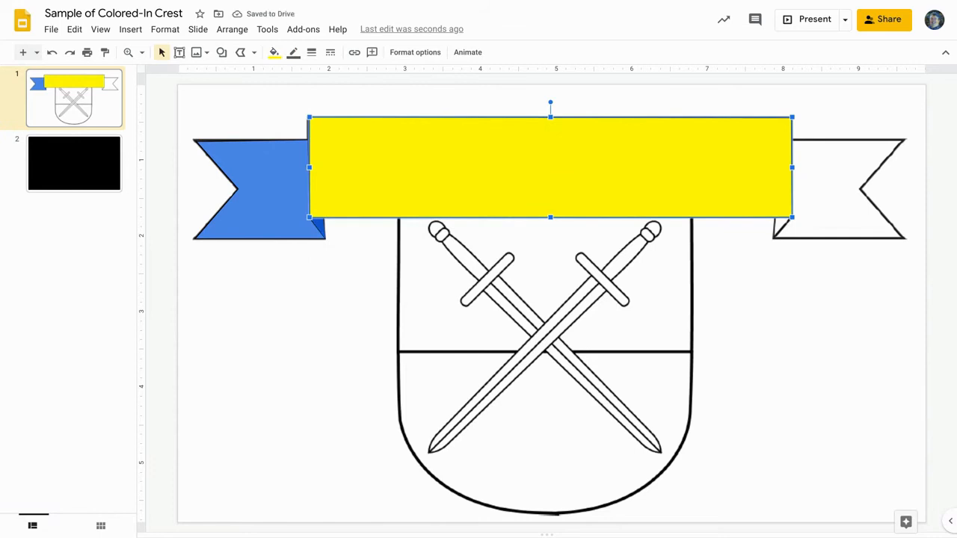
mouse_move(332, 146)
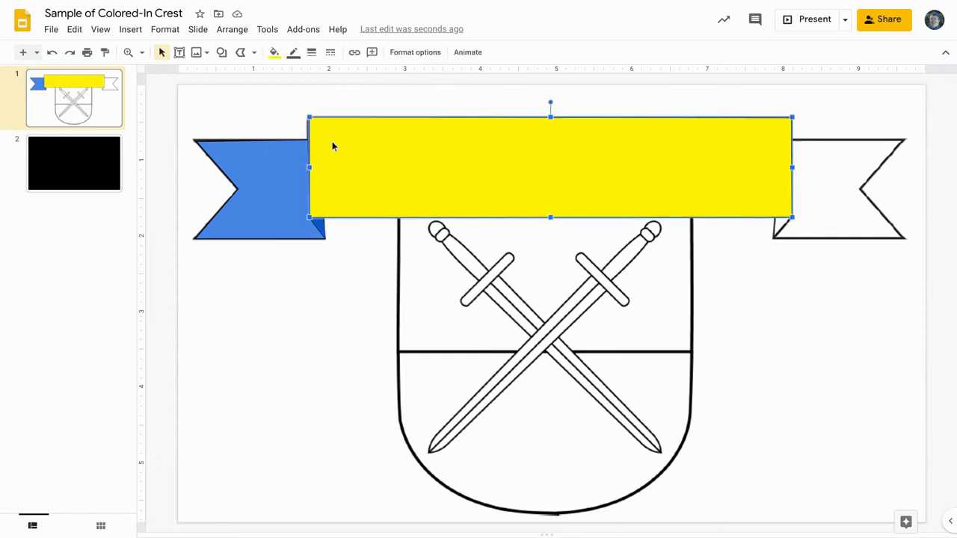
click(380, 272)
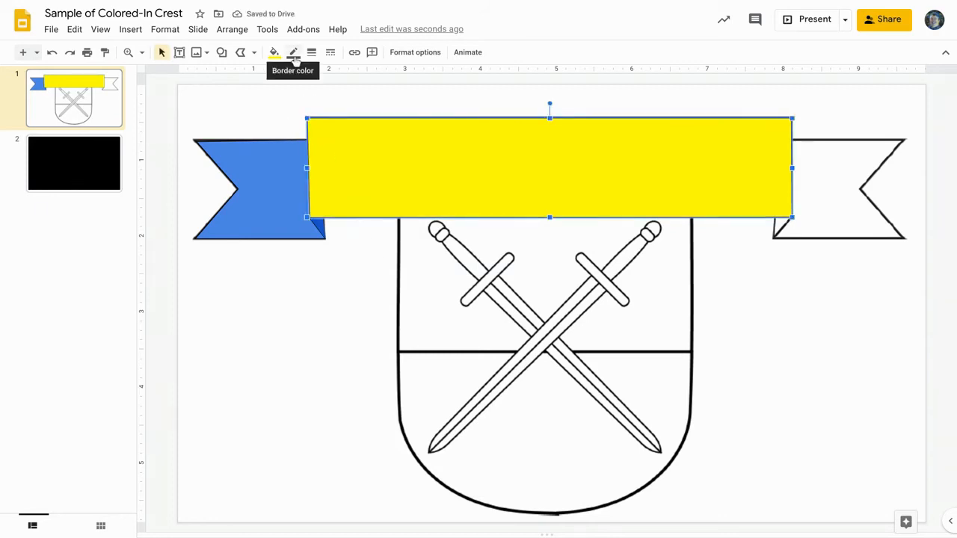
click(337, 256)
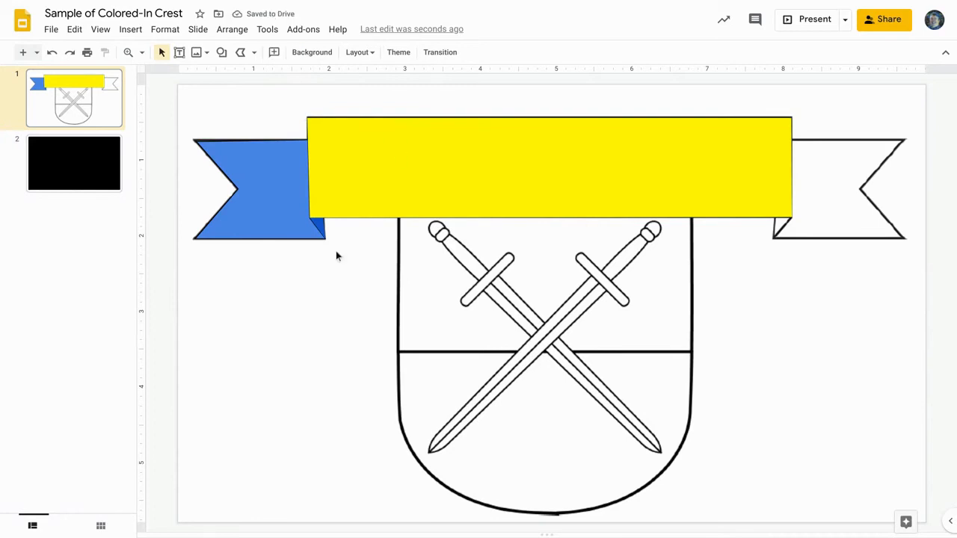
mouse_move(255, 53)
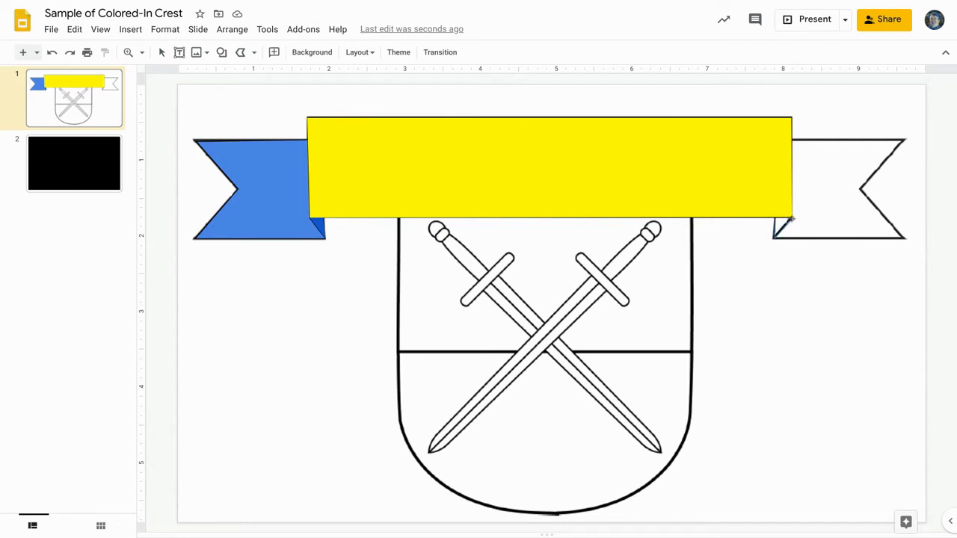
- Trace the right banner tail with its fold and fill it blue like the left
click(784, 227)
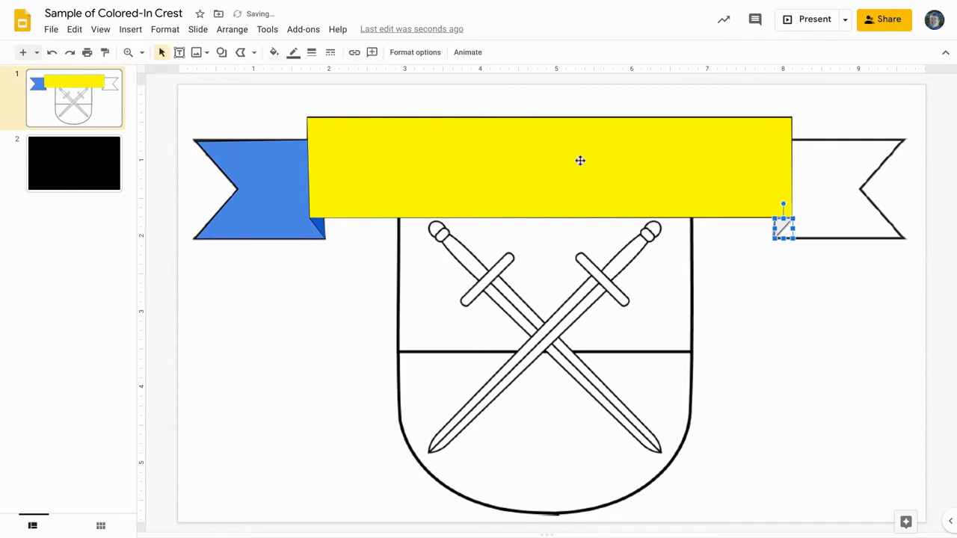
click(310, 367)
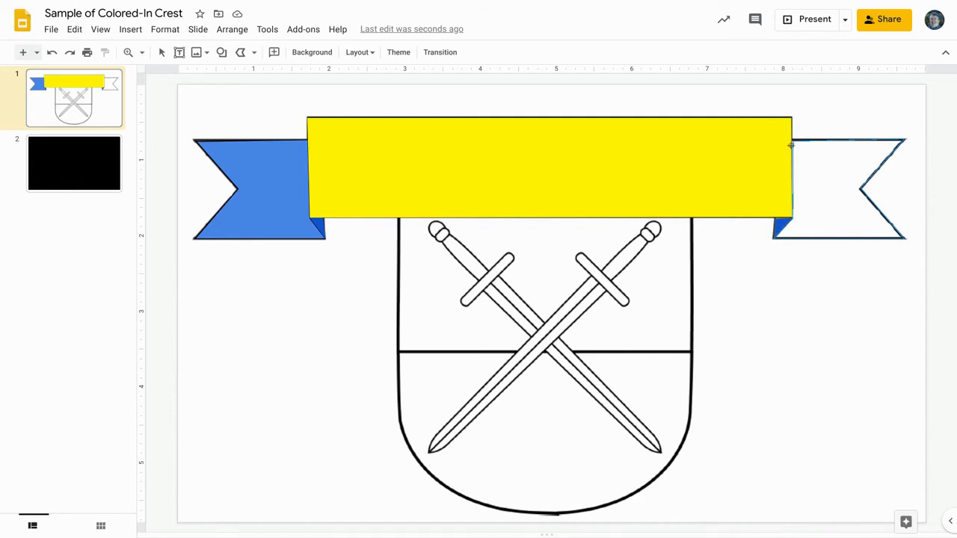
click(838, 187)
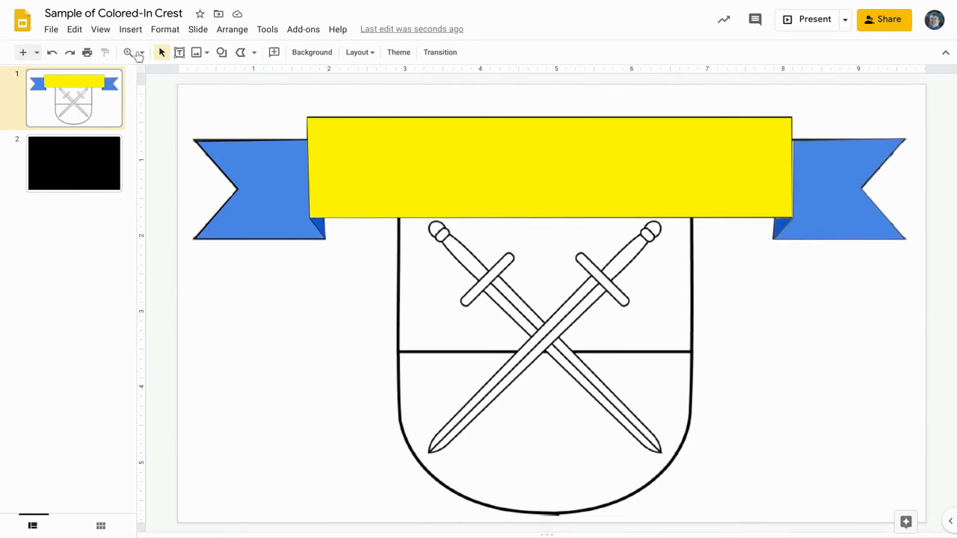
- Zoom in, trace the top-left shield quarter and fill it red
click(128, 52)
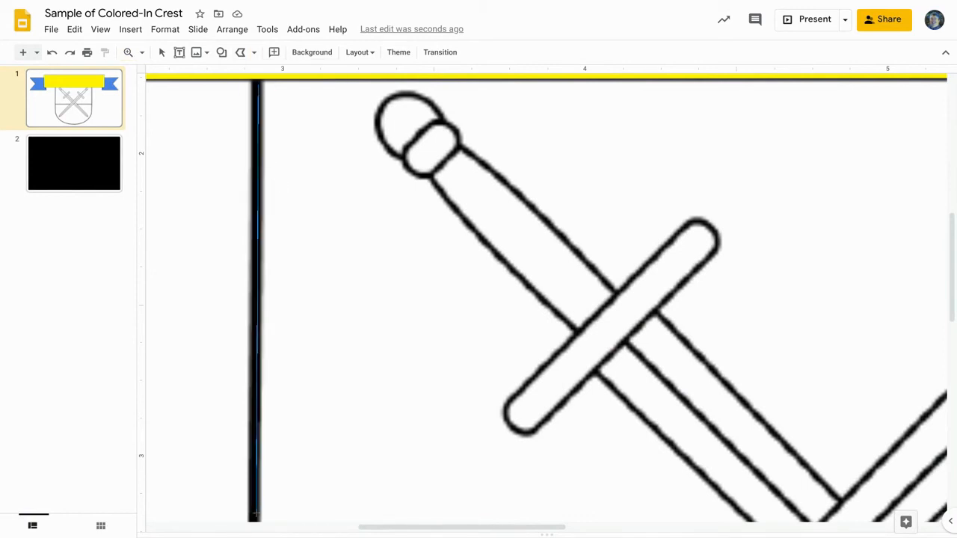
scroll(down, 3)
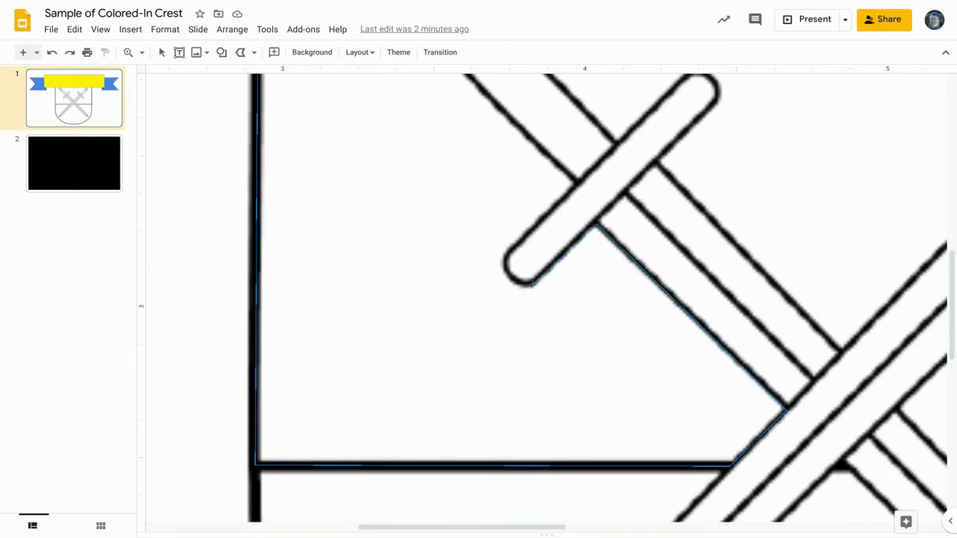
mouse_move(505, 267)
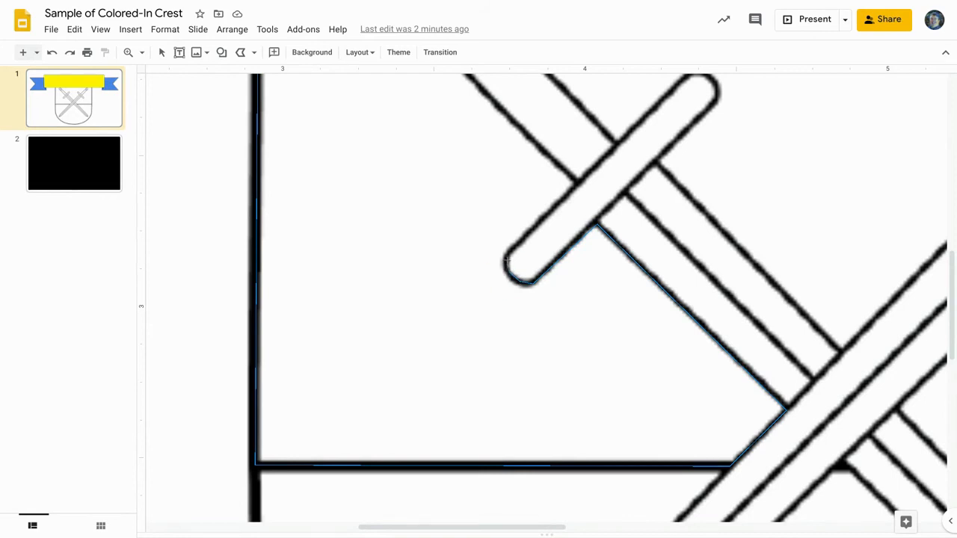
mouse_move(561, 194)
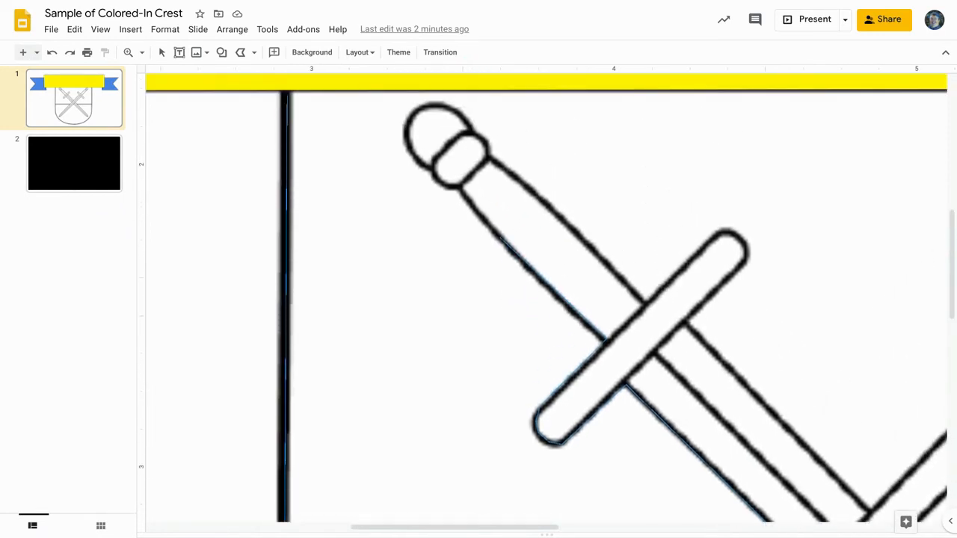
mouse_move(466, 203)
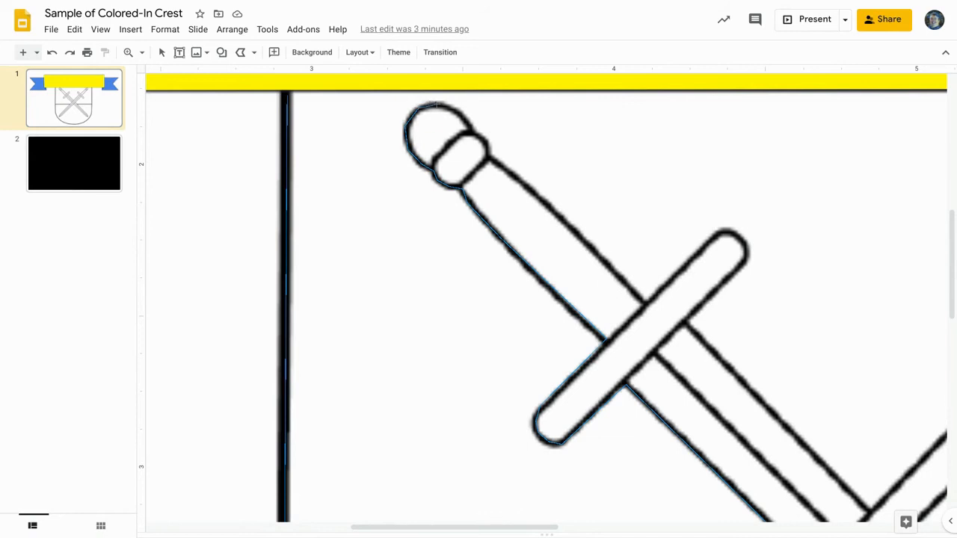
mouse_move(435, 98)
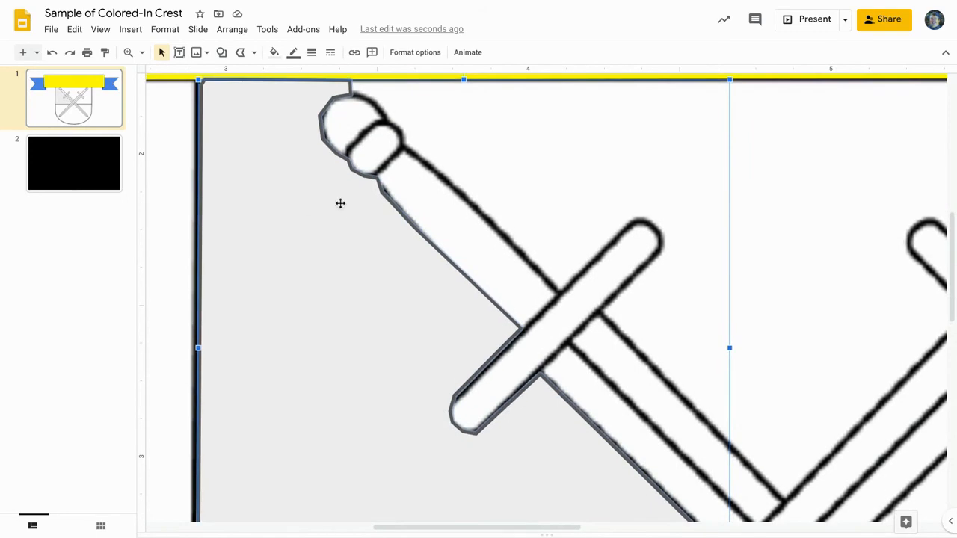
click(274, 51)
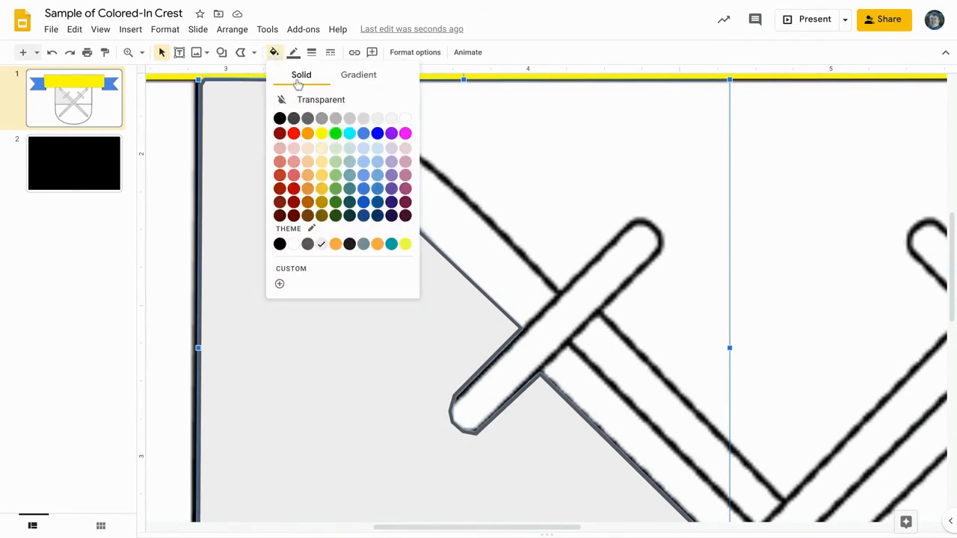
click(280, 131)
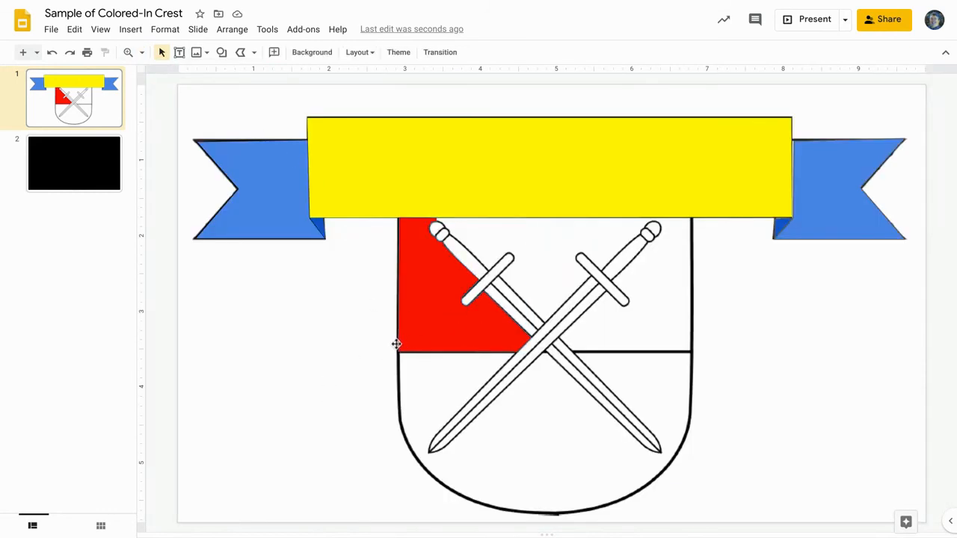
mouse_move(775, 3)
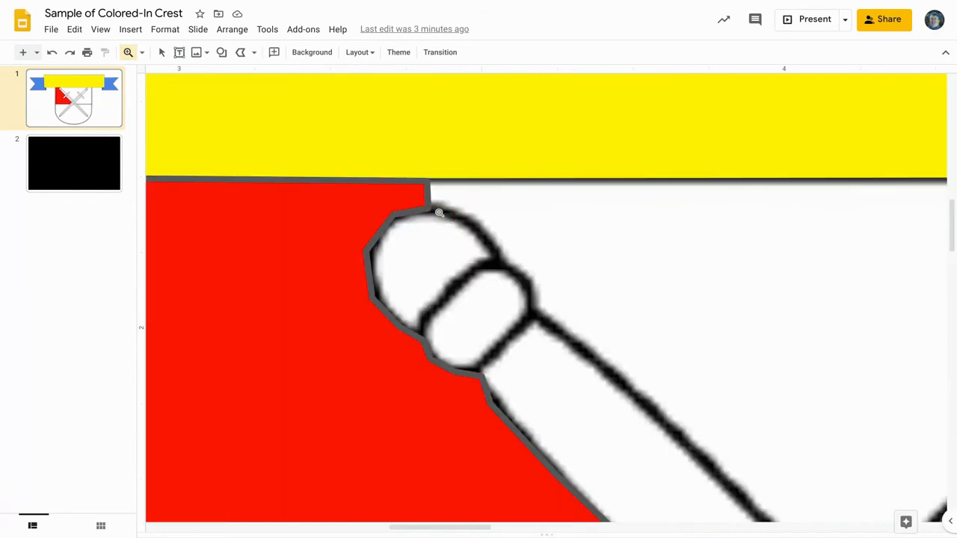
mouse_move(162, 52)
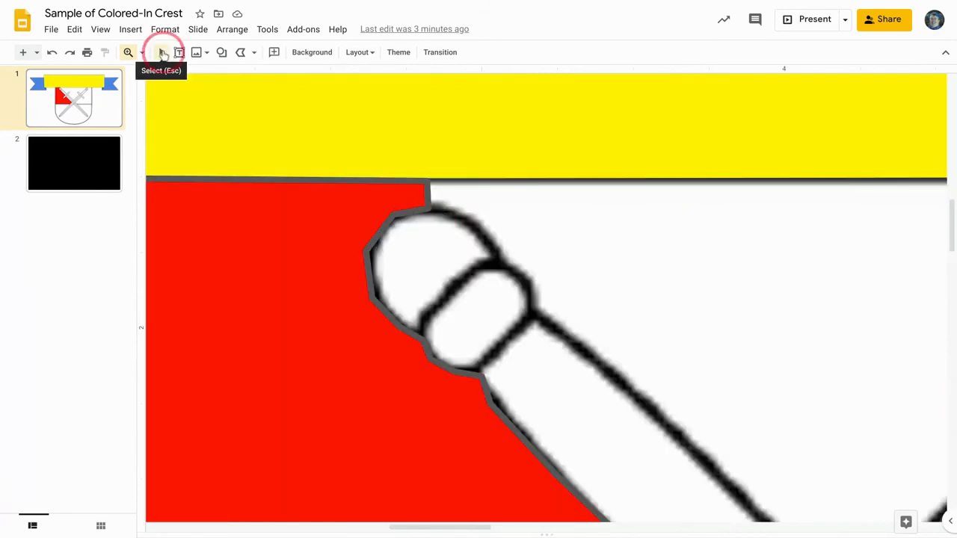
- Edit the red quarter's points so its edge hugs the sword pommel
click(161, 52)
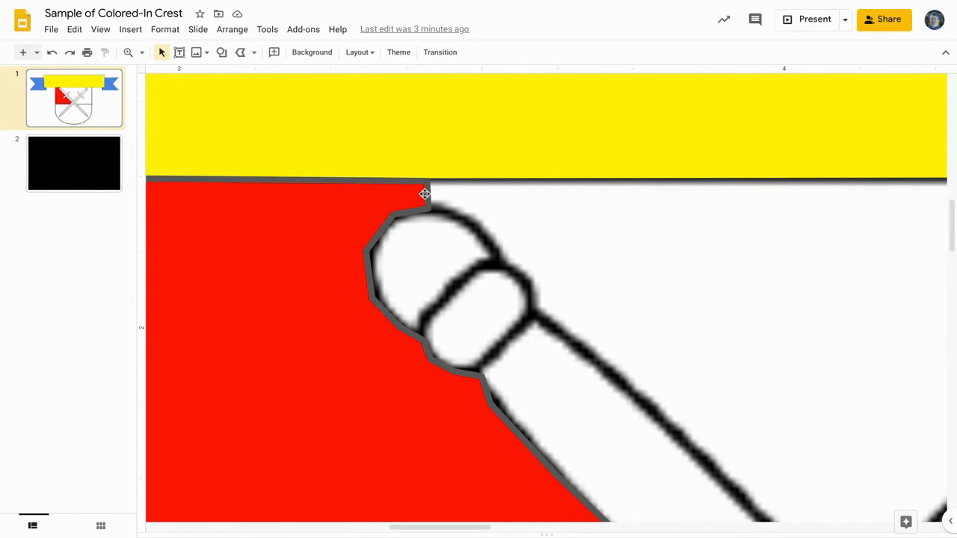
right_click(425, 194)
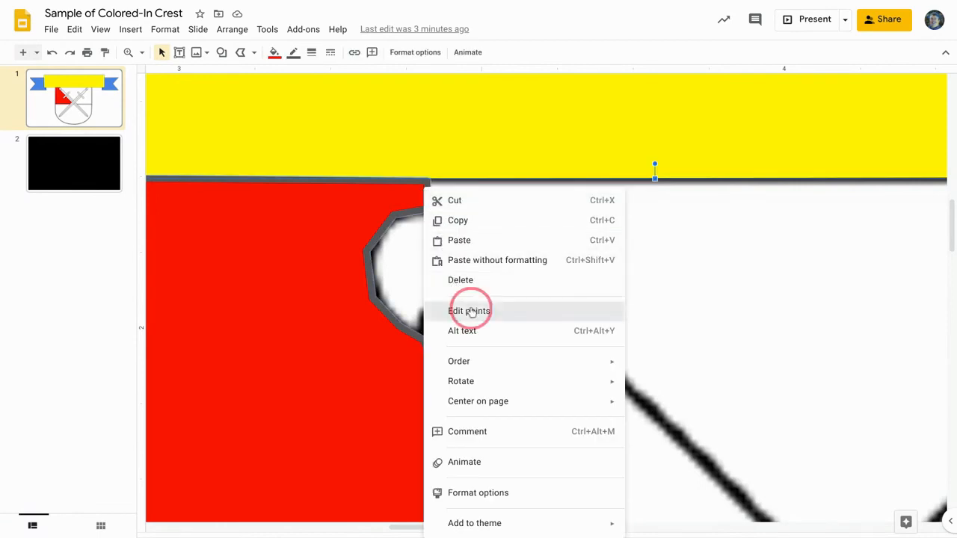
click(470, 310)
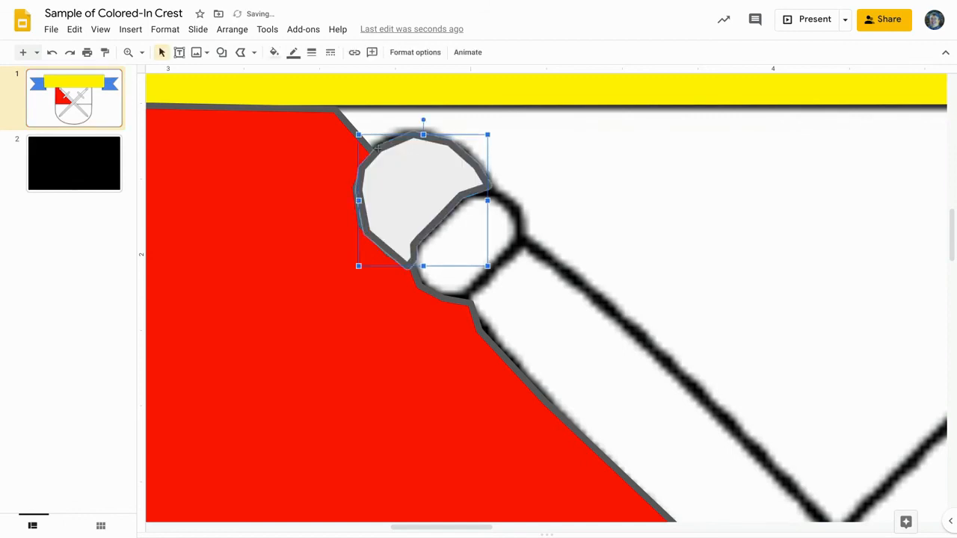
- Fill the pommel shape with an orange-brown gradient
click(273, 52)
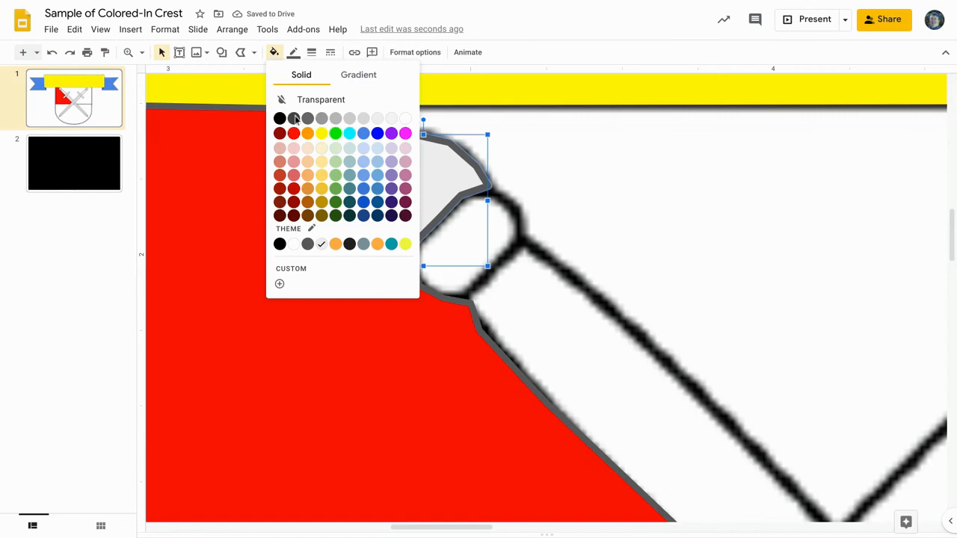
click(359, 75)
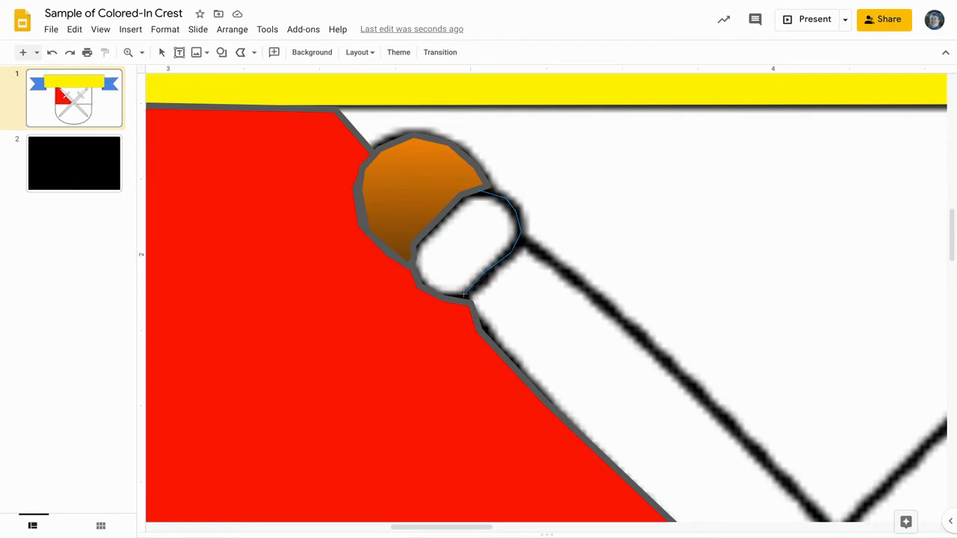
mouse_move(417, 262)
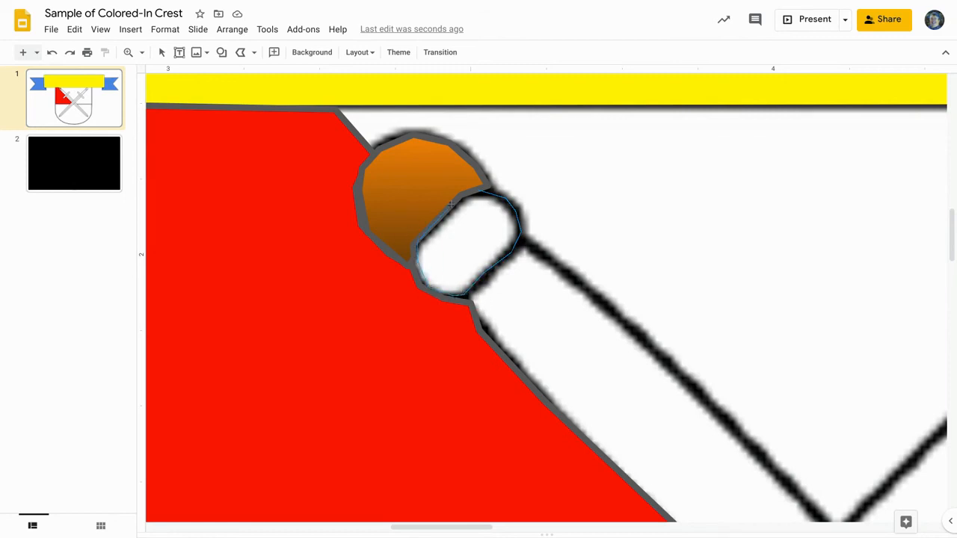
- Fill the pommel's collar shape with a matching brown gradient
click(463, 240)
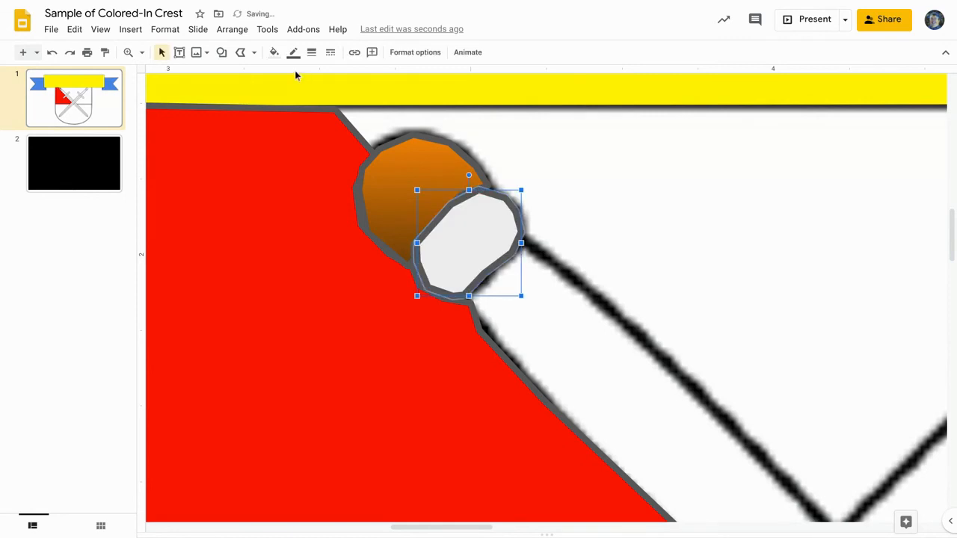
click(274, 51)
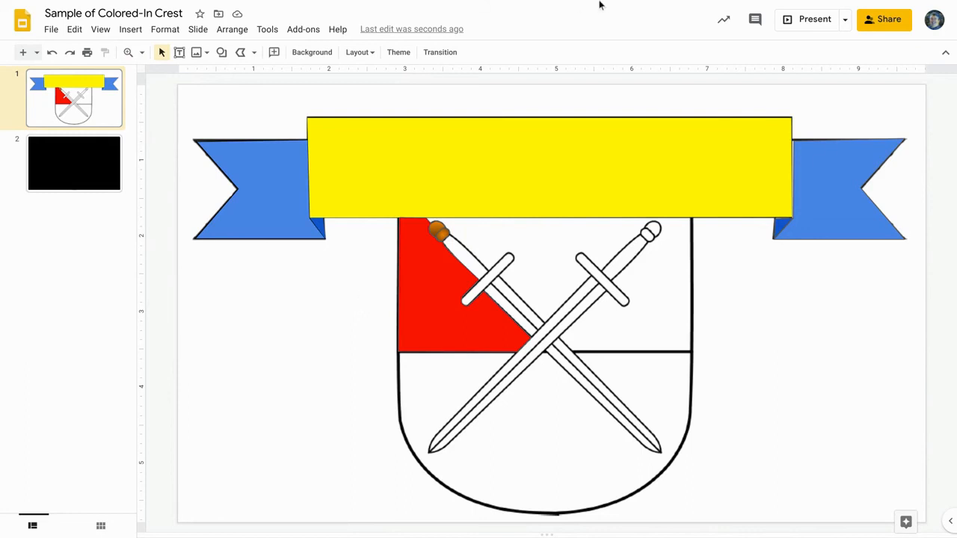
click(479, 276)
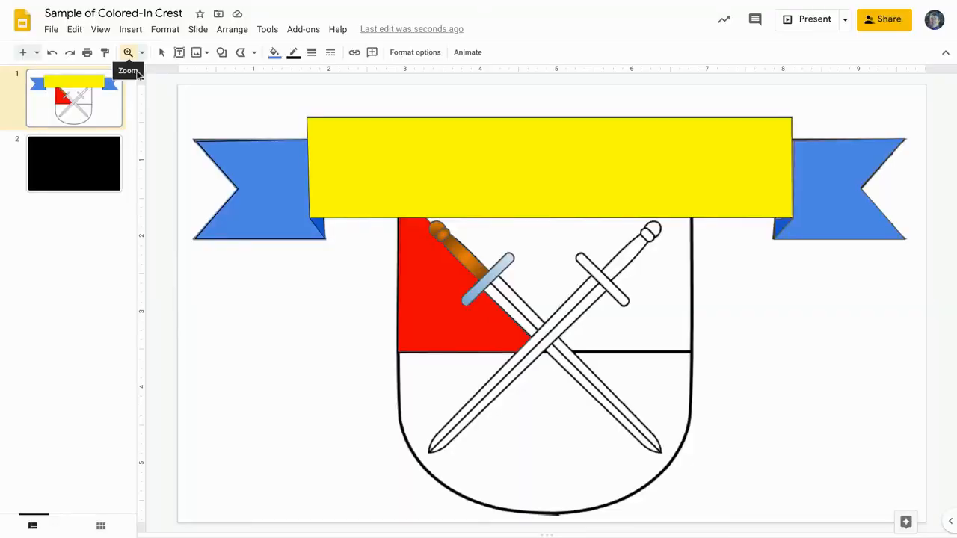
- Fill the first half of the left sword's blade with a grey metallic gradient
click(257, 187)
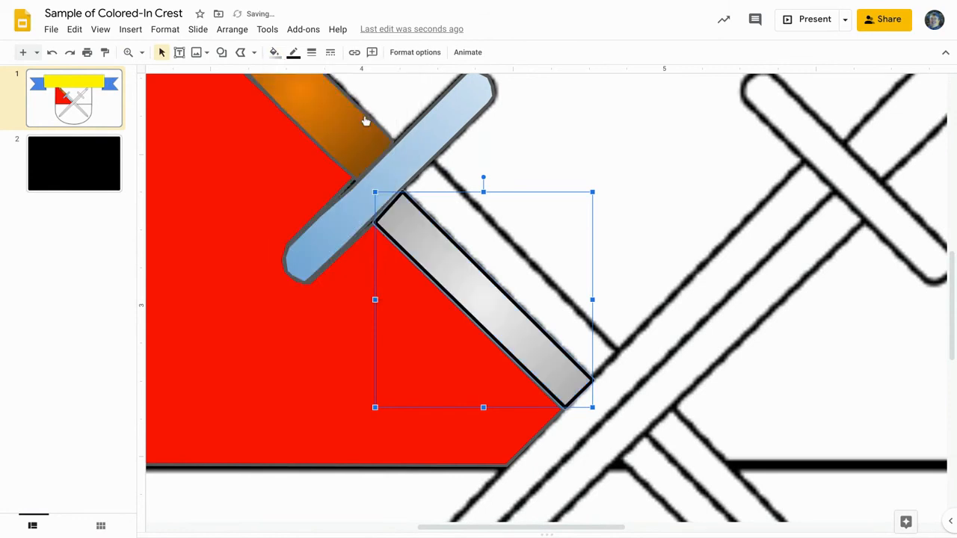
click(274, 51)
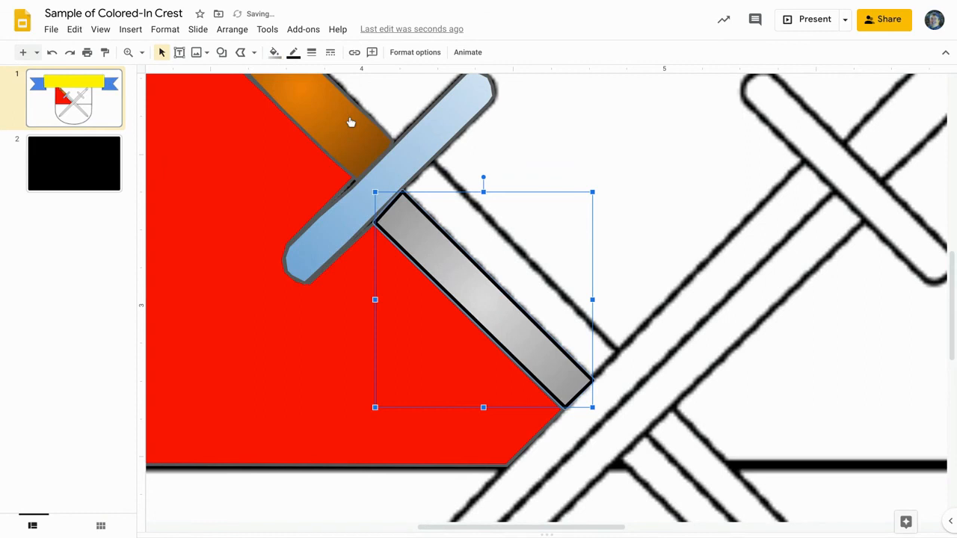
click(282, 170)
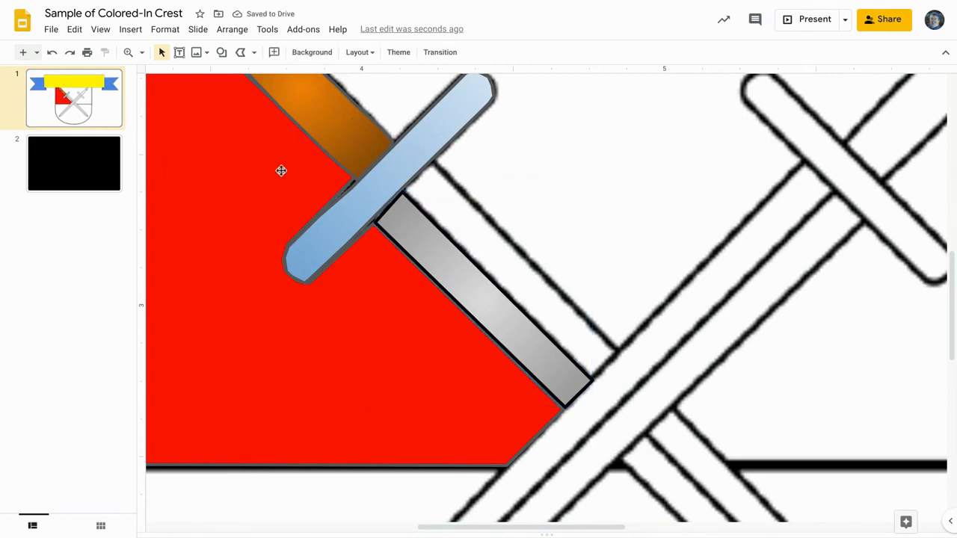
mouse_move(449, 179)
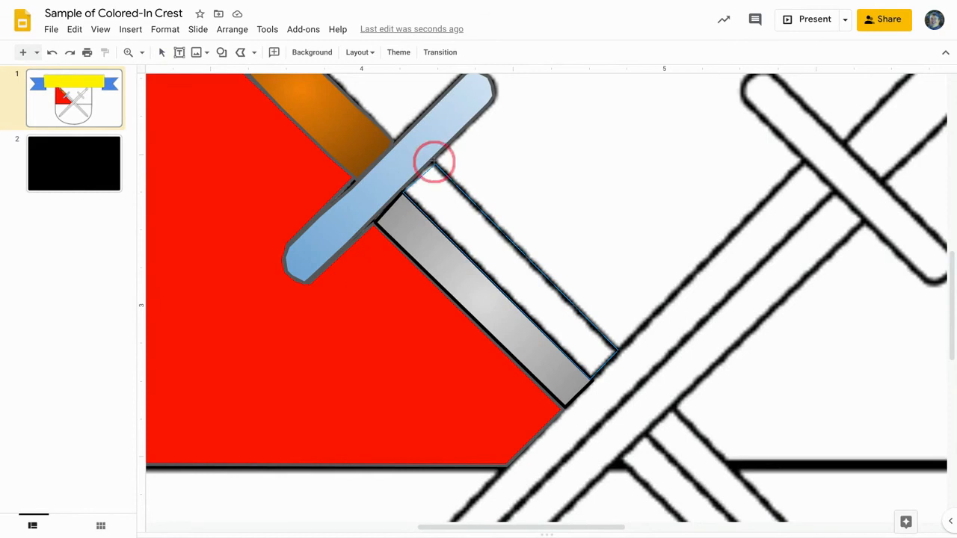
- Fill the remaining white half of the blade grey and set Zoom to Fit
click(275, 52)
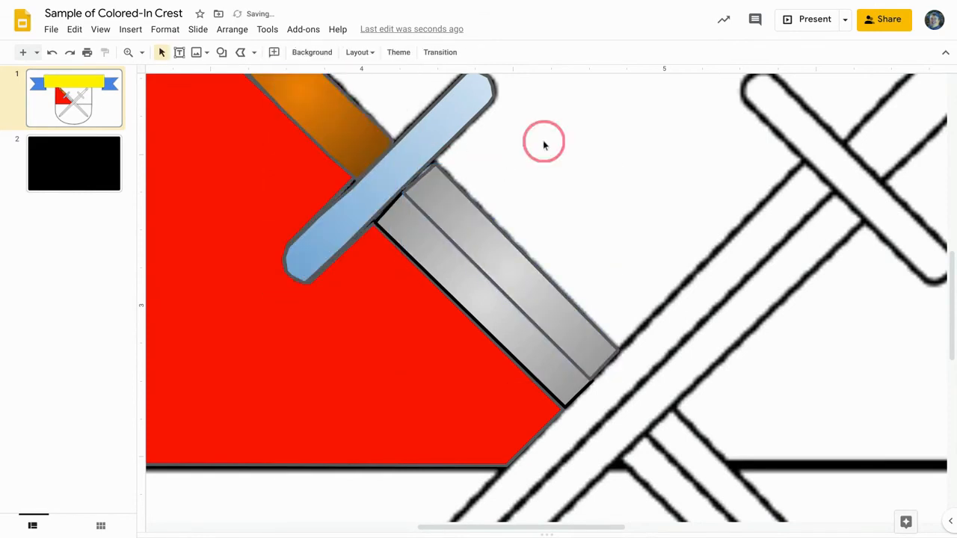
click(129, 51)
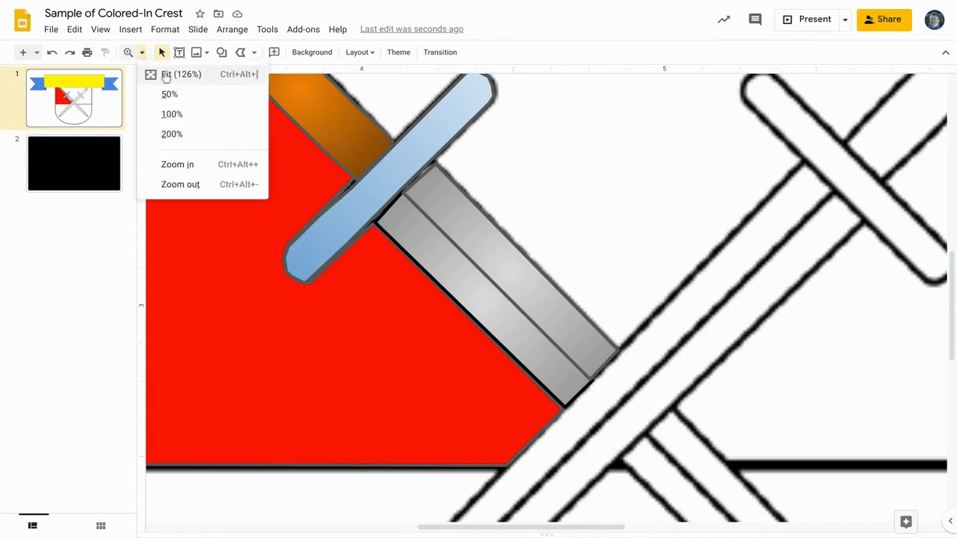
click(180, 74)
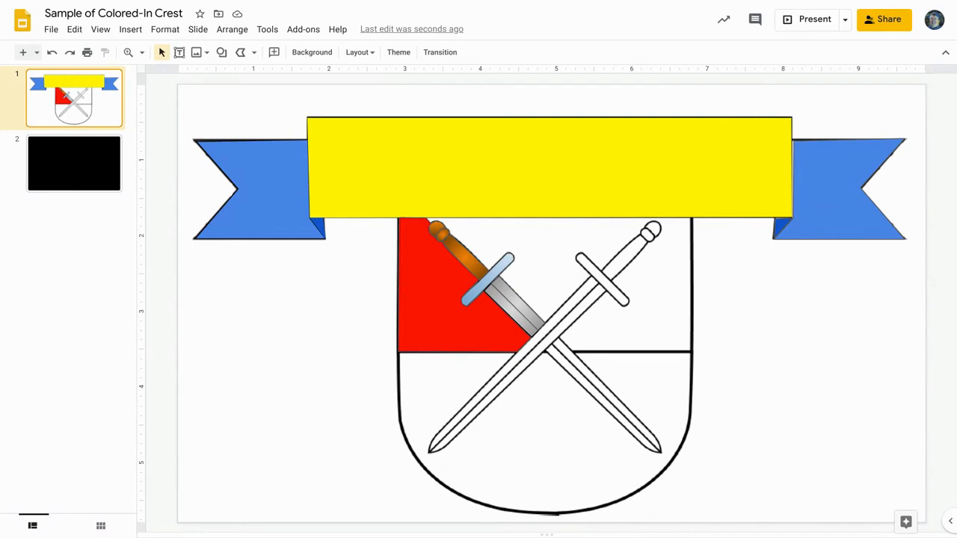
- Recolour the banner's left tail and folded corners green
click(257, 188)
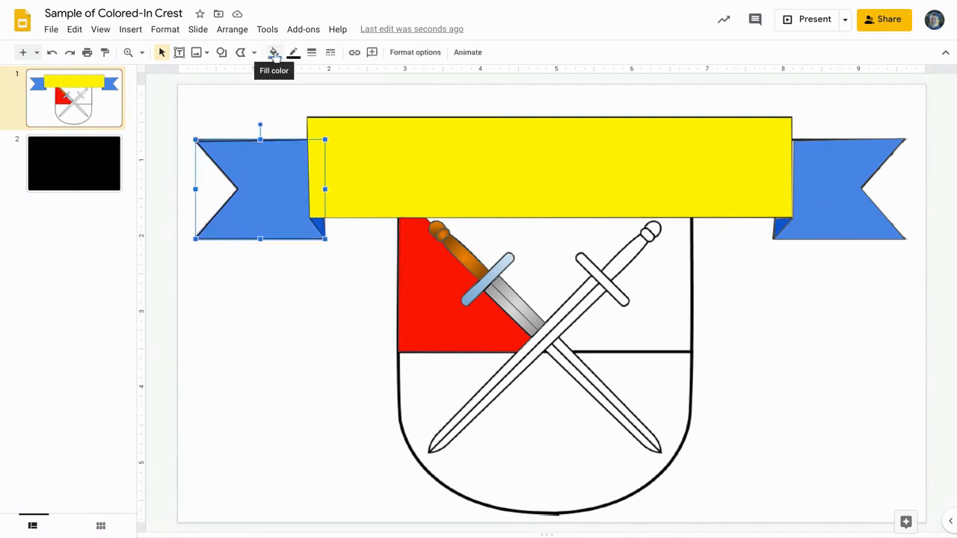
click(273, 52)
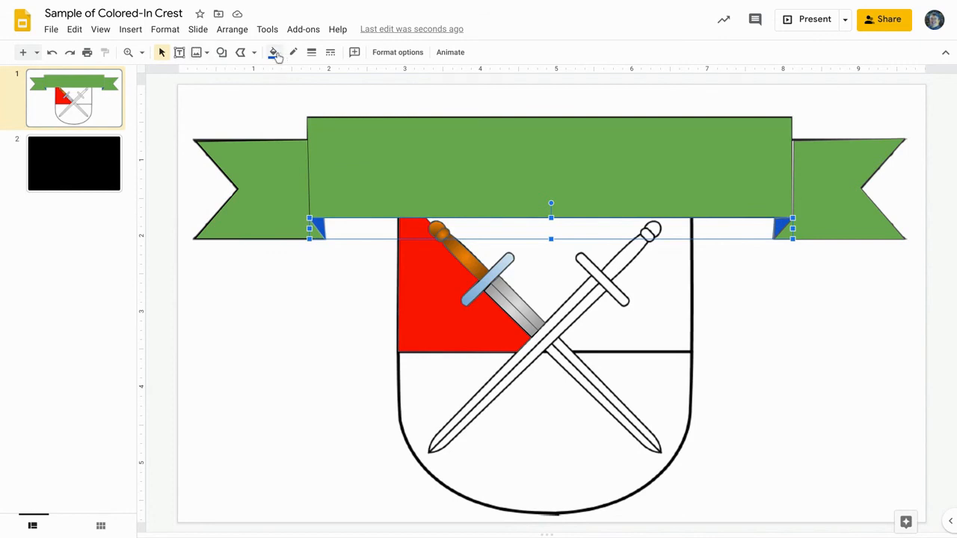
click(273, 51)
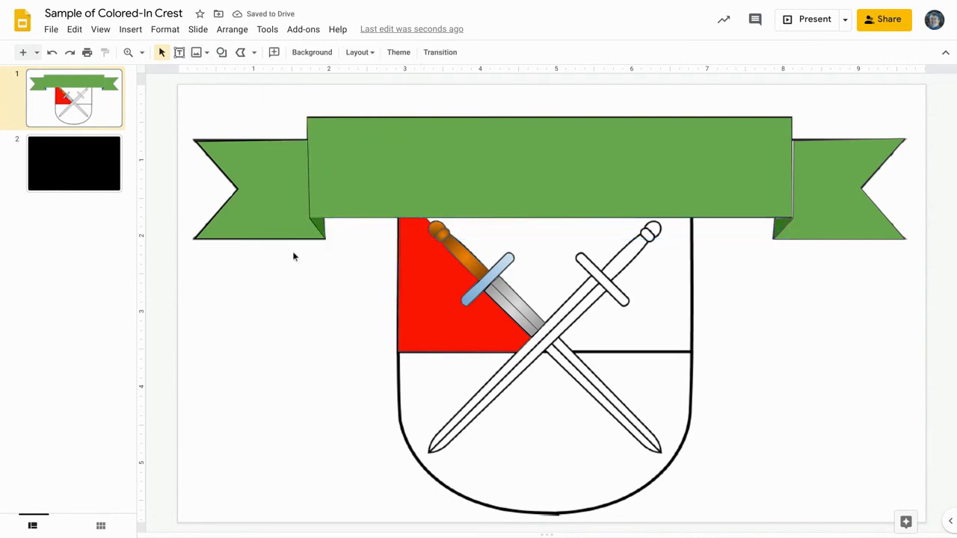
mouse_move(299, 322)
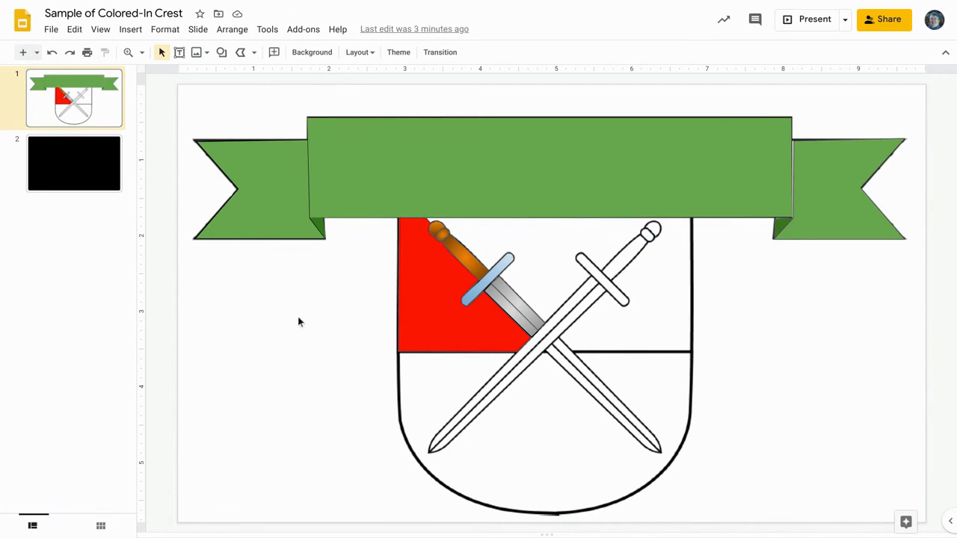
mouse_move(95, 173)
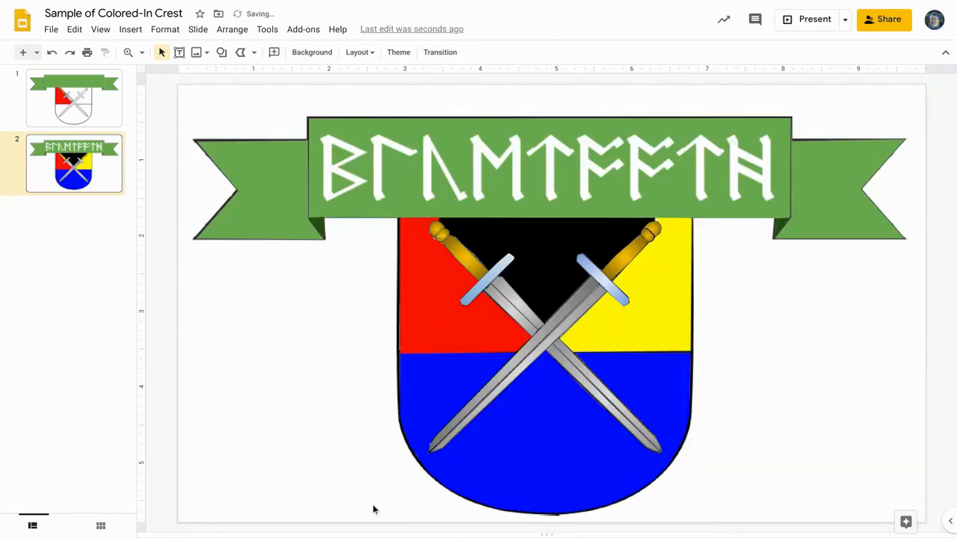
mouse_move(347, 359)
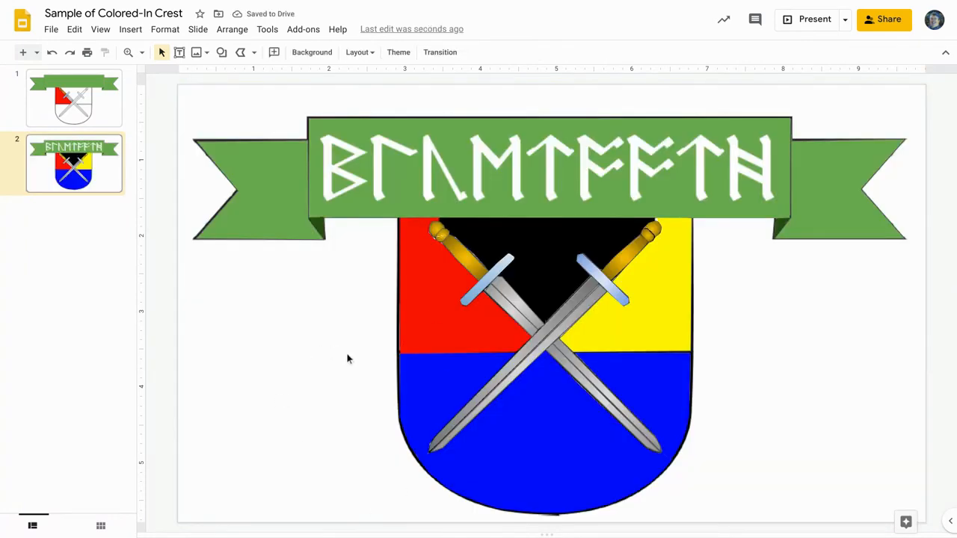
- Select the runic title image on the finished crest's green banner on slide 2
click(546, 167)
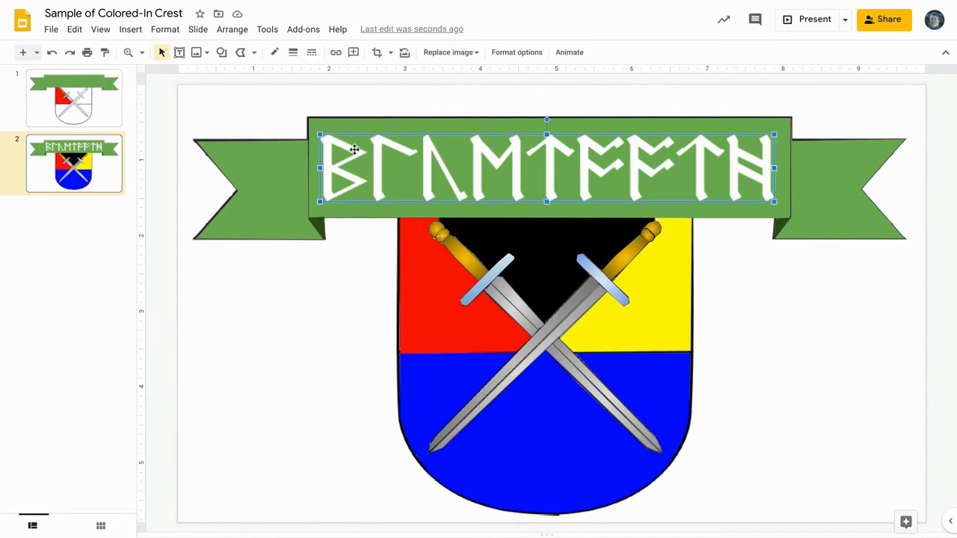